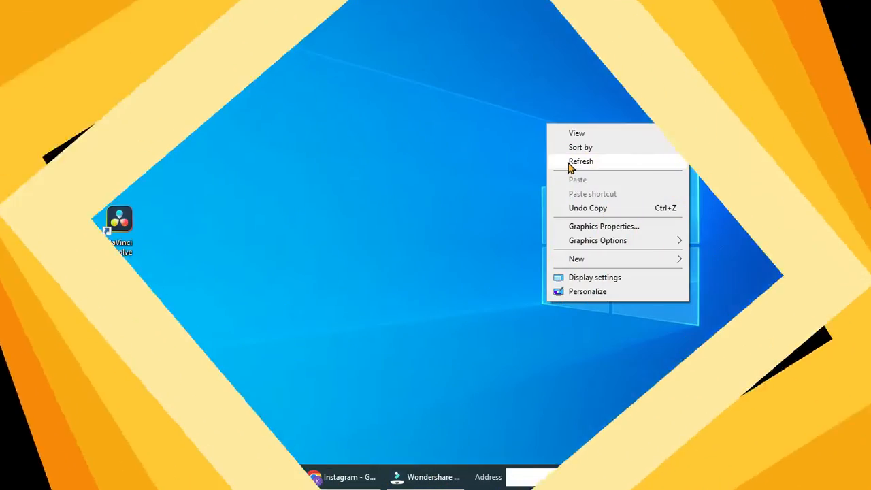
# Bring the Instagram home feed in Chrome to the front.
pyautogui.click(581, 161)
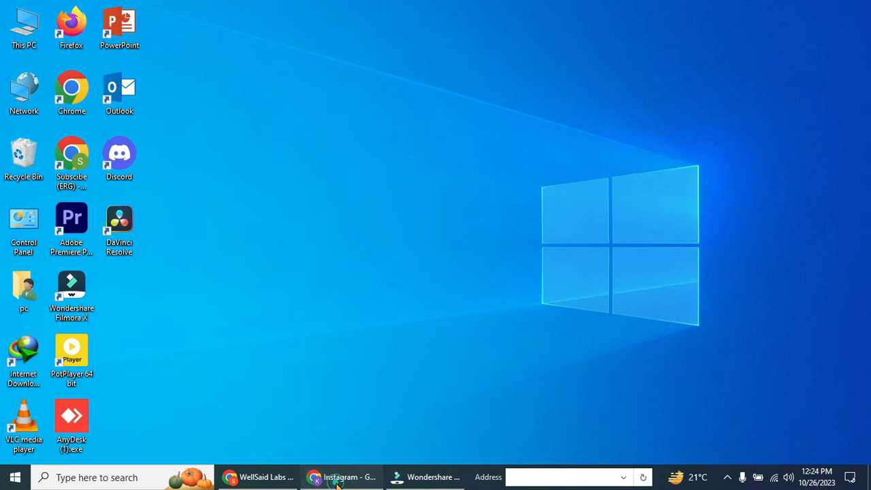
pyautogui.click(341, 476)
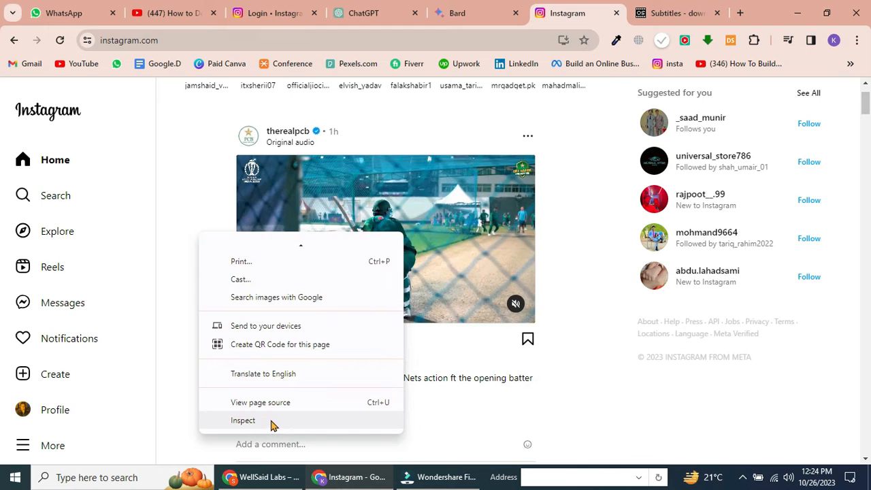
# Inspect the page, emulate a Samsung Galaxy S8+ in the device toolbar, and reload.
pyautogui.click(243, 420)
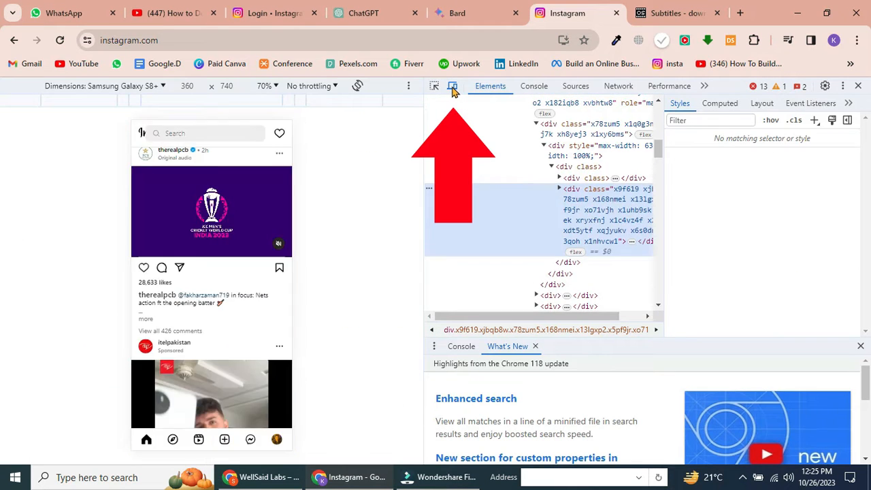
pyautogui.click(452, 86)
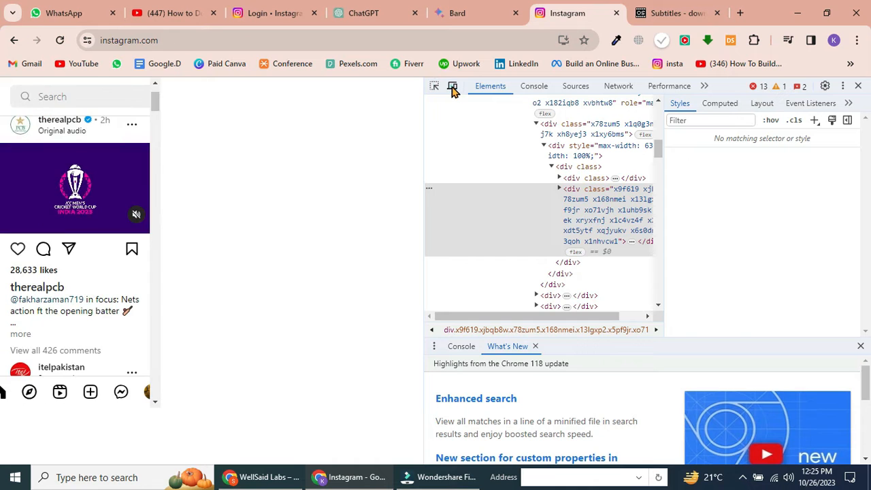
pyautogui.click(452, 85)
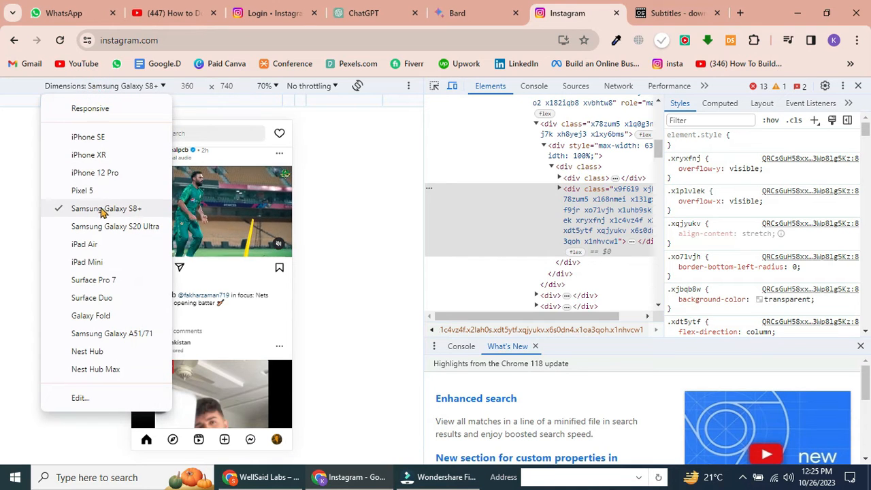
pyautogui.click(107, 208)
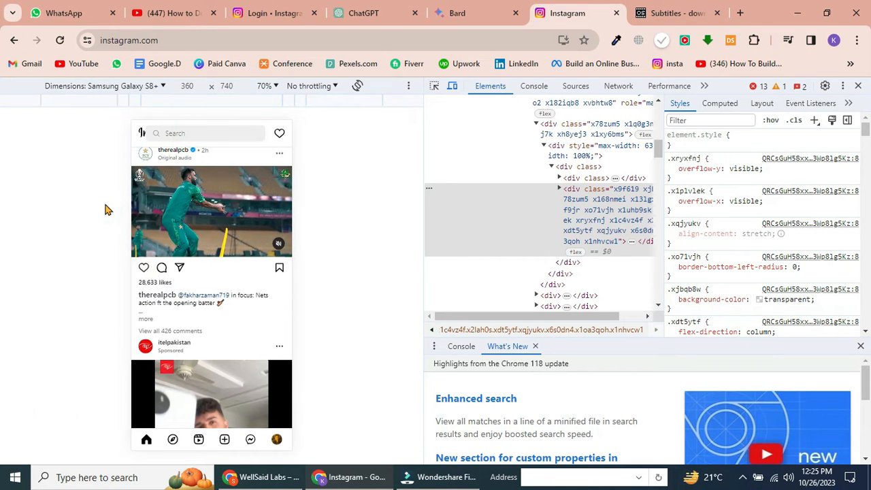
pyautogui.click(59, 41)
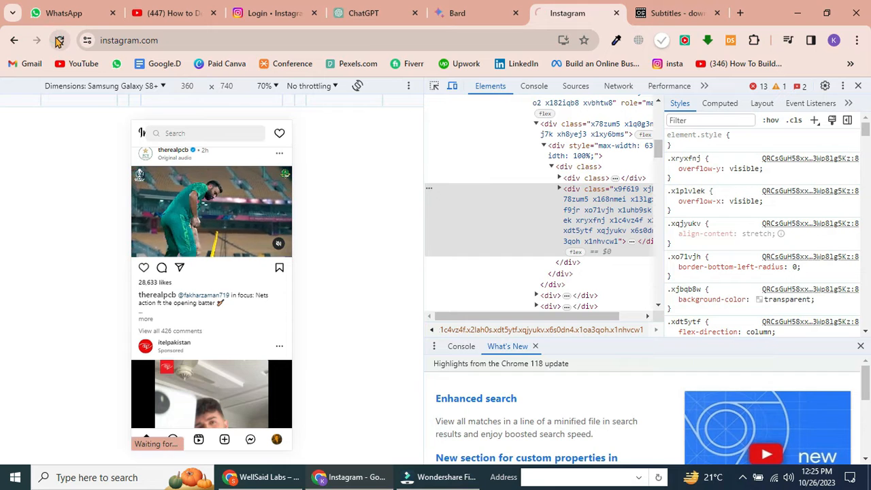
pyautogui.click(59, 40)
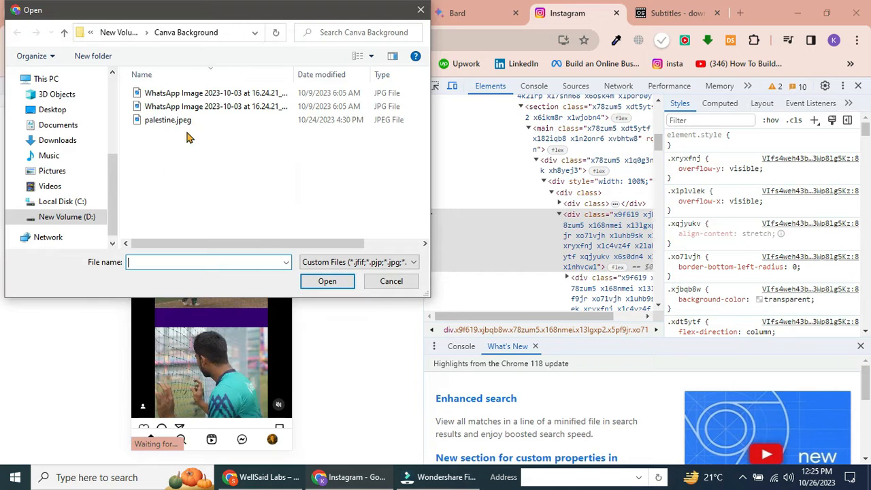
# Post palestine.jpeg as a story and view it full screen with F11.
pyautogui.click(390, 281)
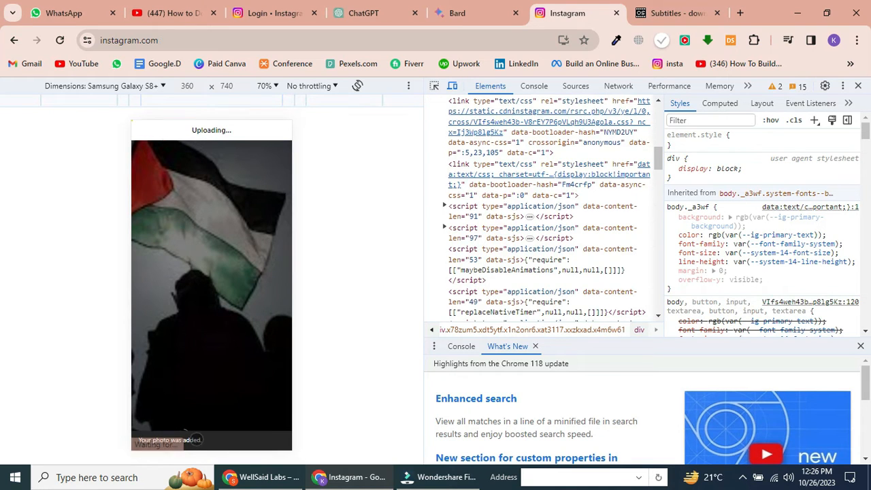
pyautogui.press('F11')
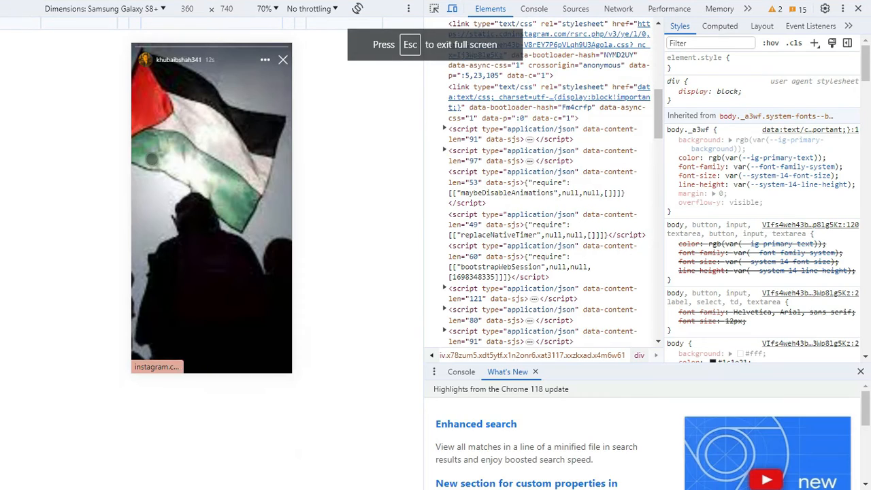